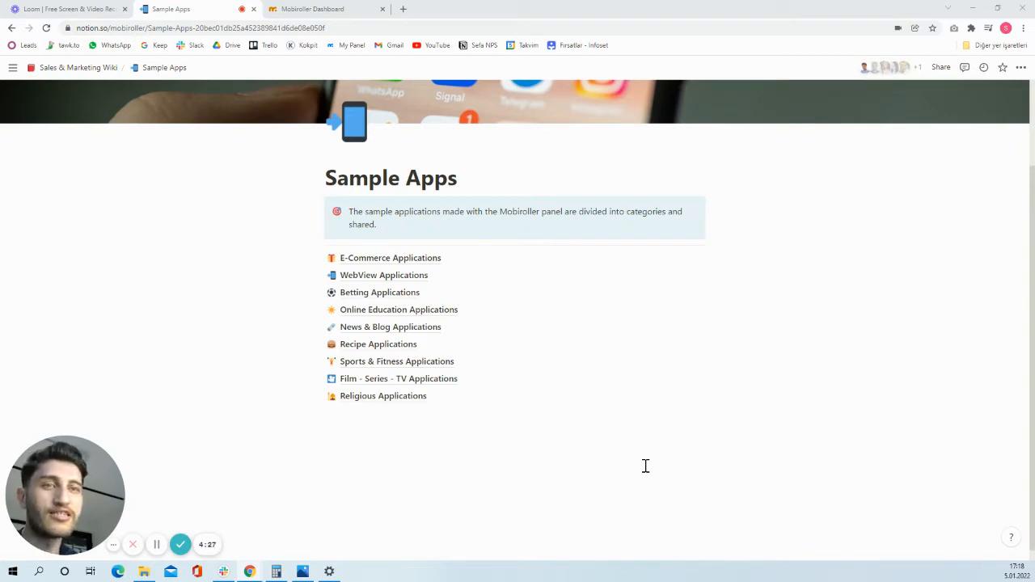
{"action": "mouse_move", "coordinate": [366, 396]}
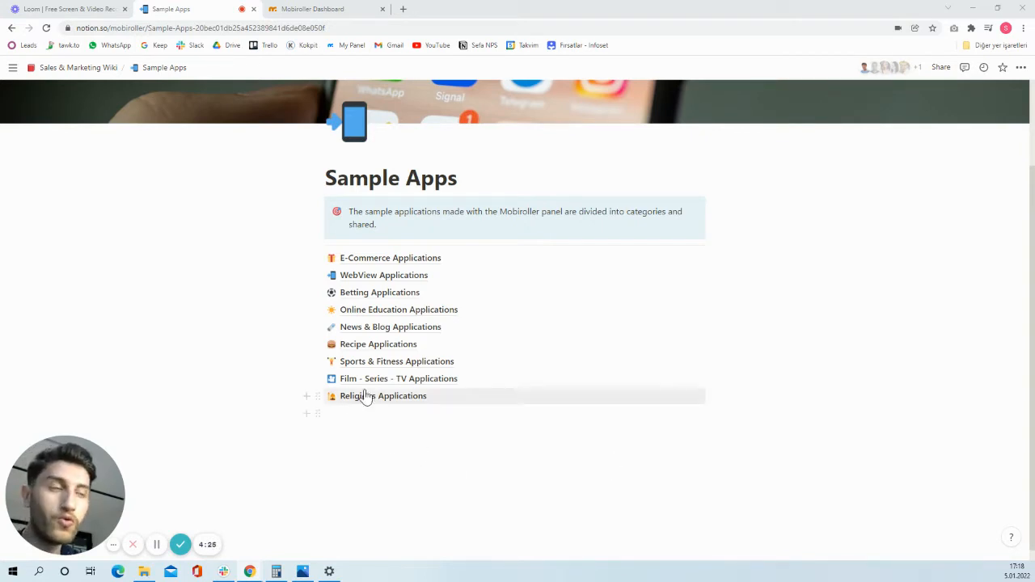
{"action": "mouse_move", "coordinate": [369, 261]}
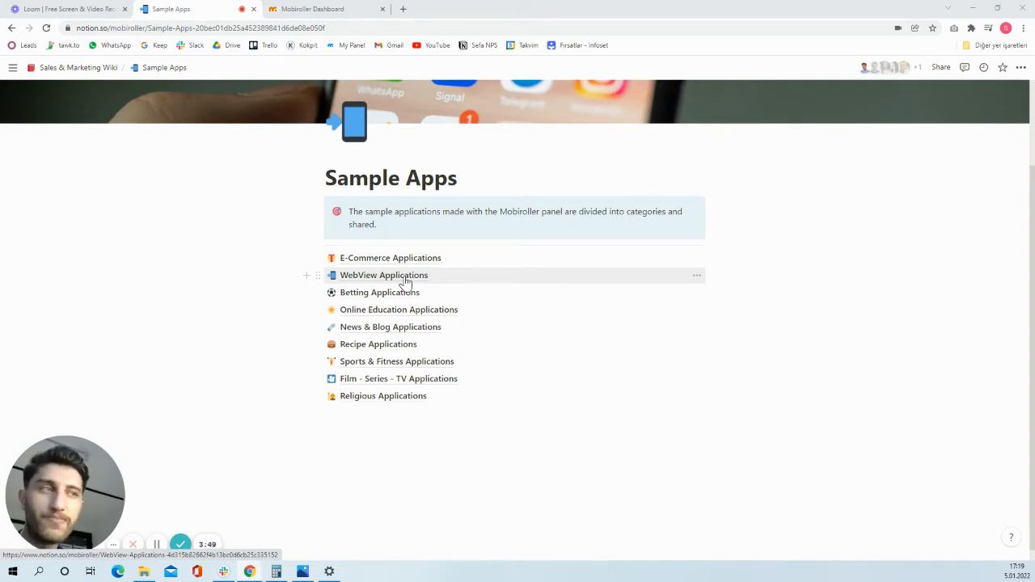
{"action": "mouse_move", "coordinate": [406, 297]}
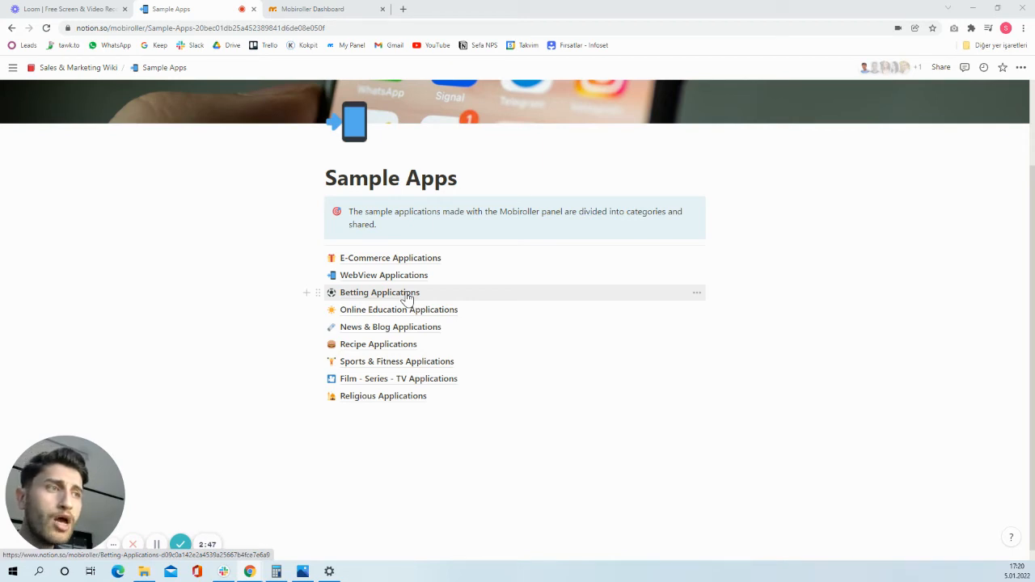
{"action": "mouse_move", "coordinate": [377, 343]}
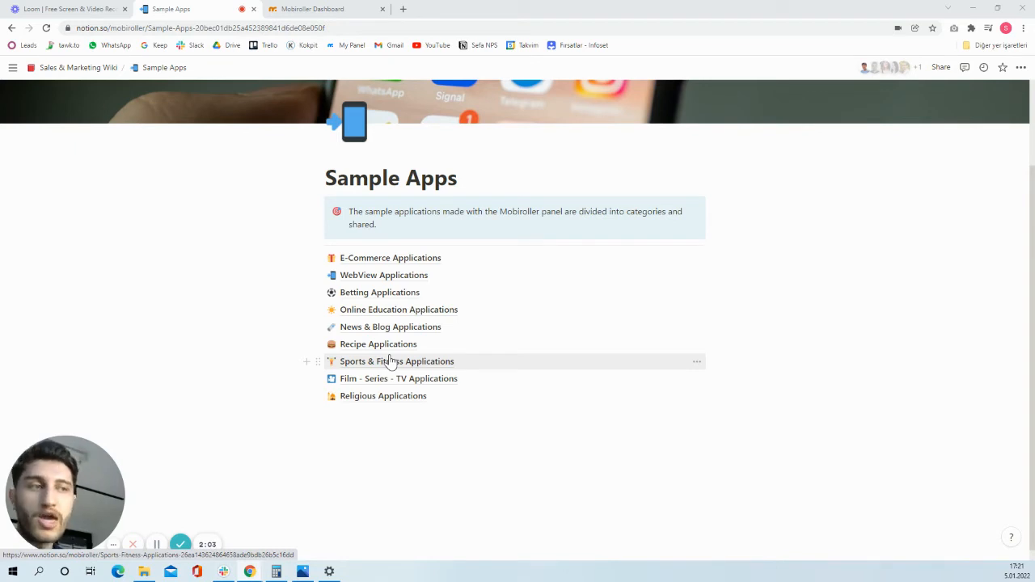
{"action": "mouse_move", "coordinate": [398, 379]}
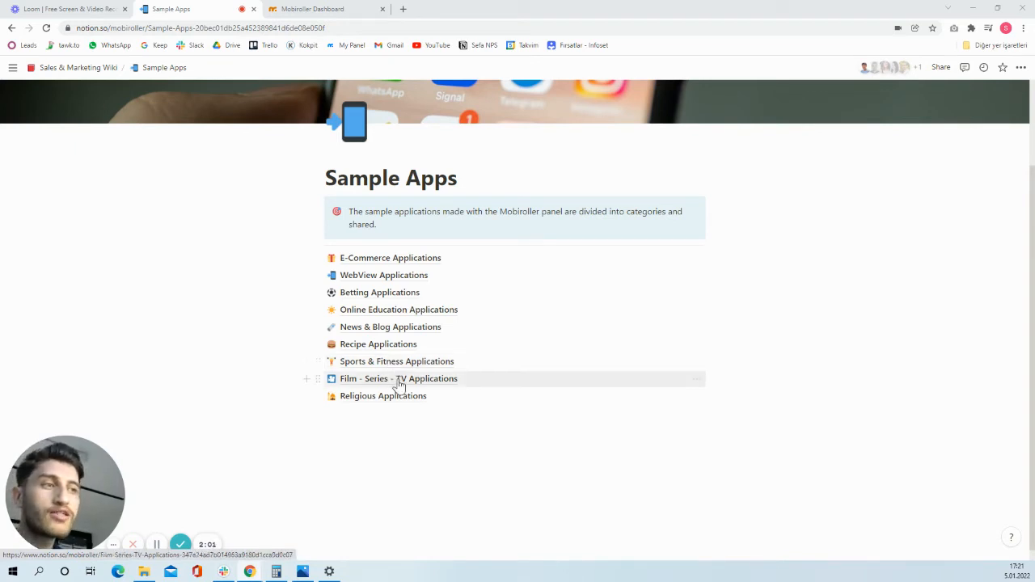
{"action": "mouse_move", "coordinate": [448, 386]}
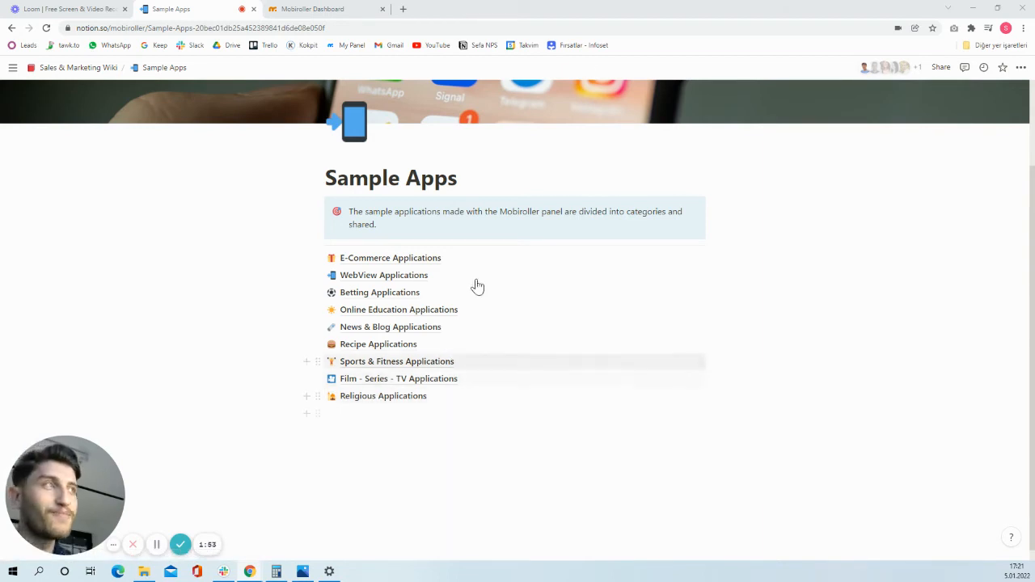
{"action": "mouse_move", "coordinate": [382, 395]}
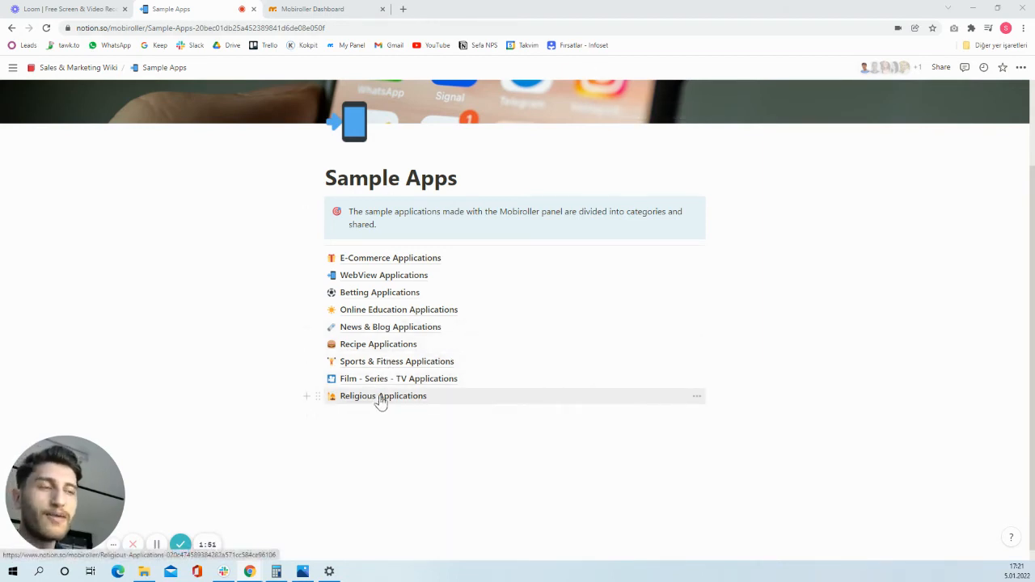
Step: Switch to the Mobiroller Dashboard browser tab showing notifications, package info and statistics
{"action": "left_click", "coordinate": [324, 9]}
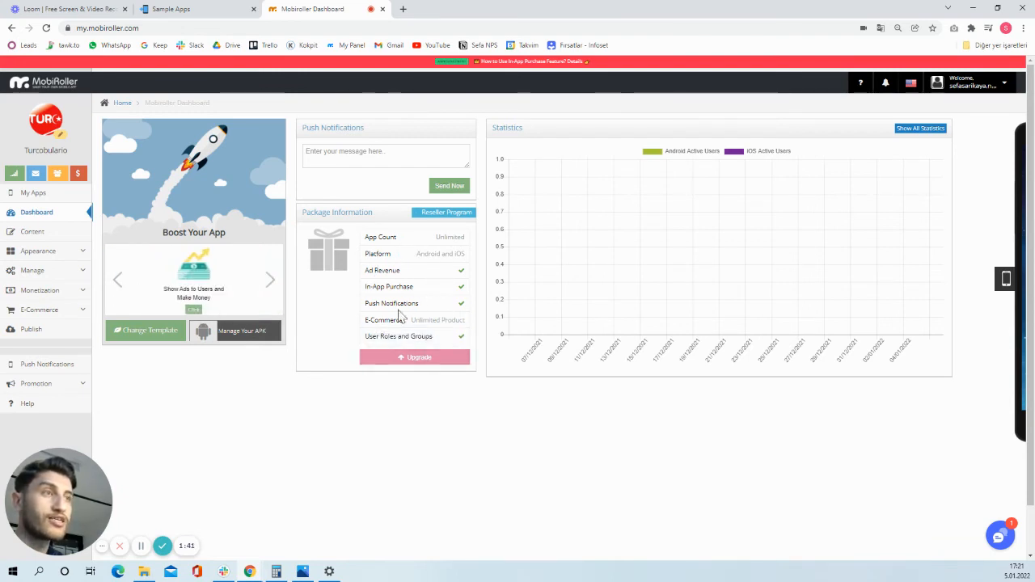
{"action": "mouse_move", "coordinate": [360, 283]}
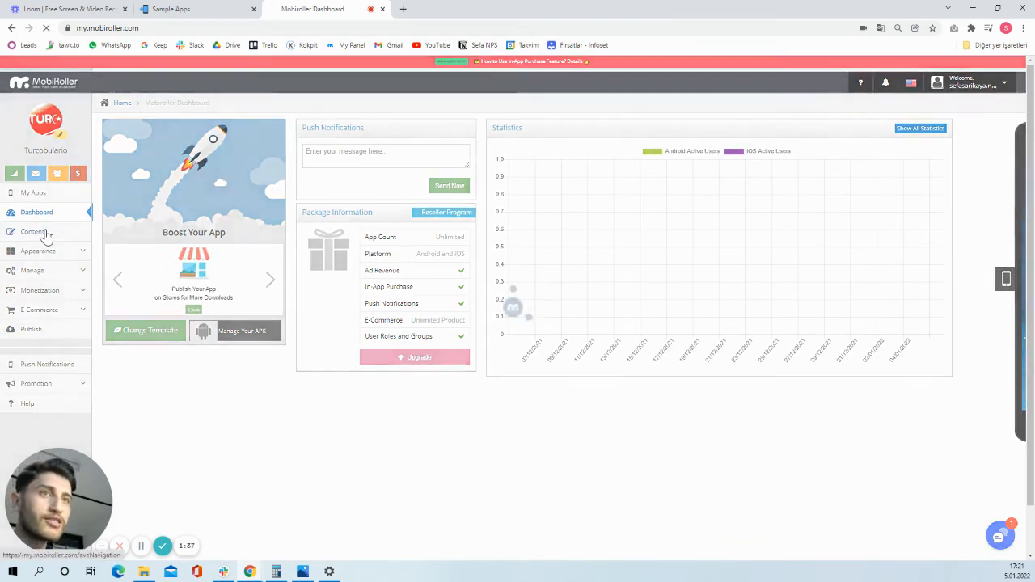
Step: Open Mobiroller's Content page and scroll through the full Active Modules grid
{"action": "left_click", "coordinate": [32, 231]}
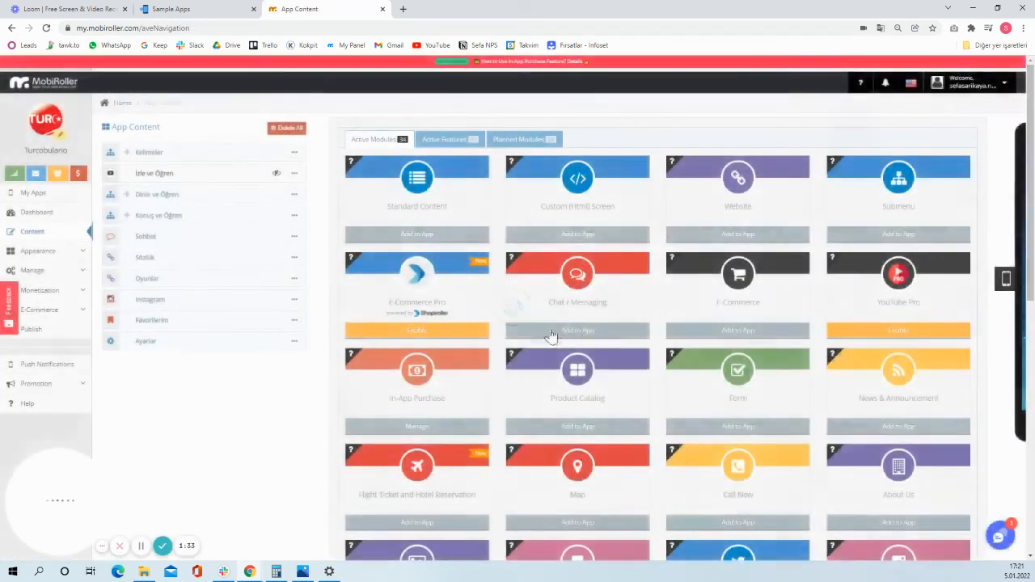
{"action": "scroll", "scroll_direction": "down", "scroll_amount": 3}
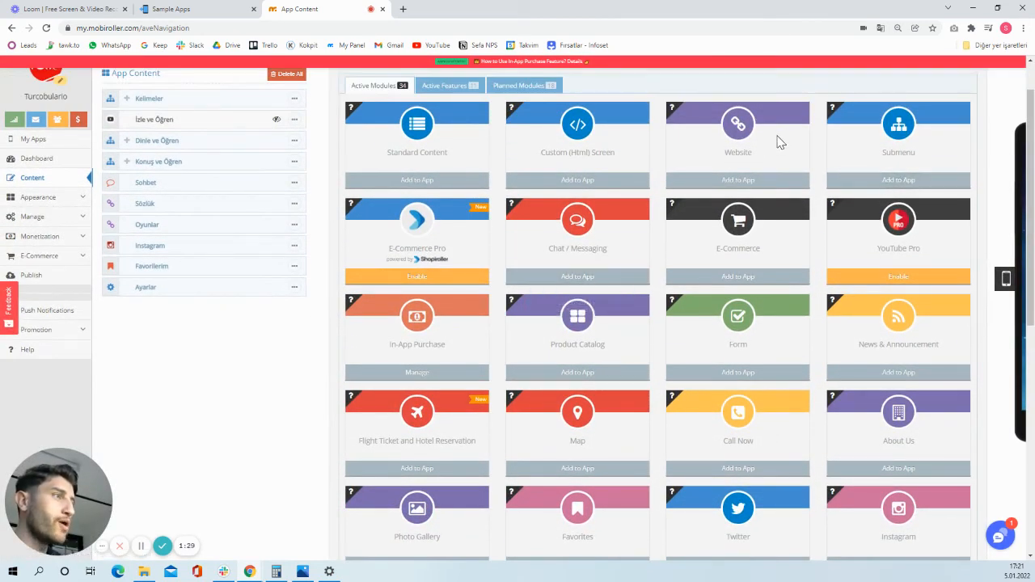
{"action": "scroll", "scroll_direction": "down", "scroll_amount": 3}
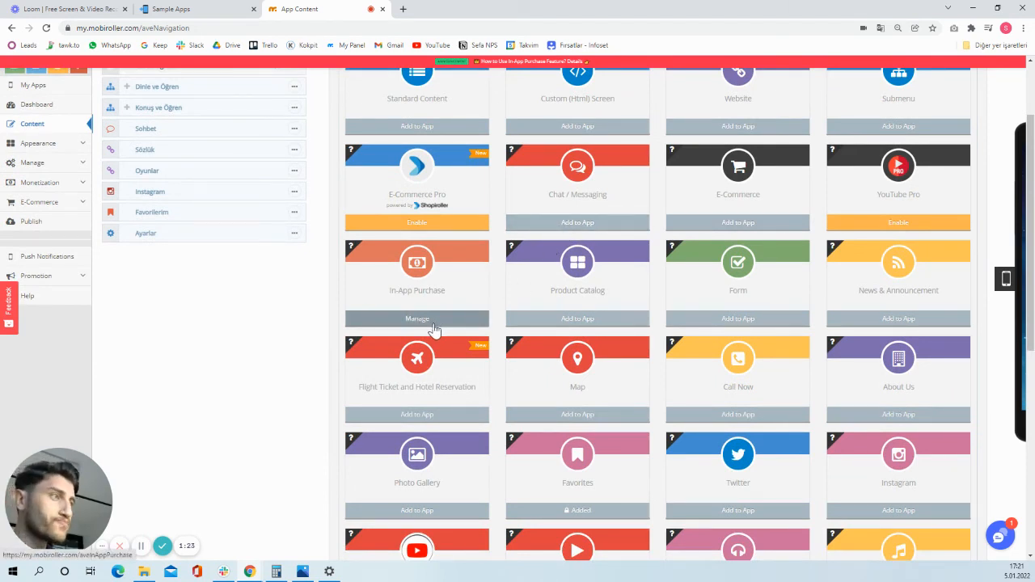
{"action": "scroll", "scroll_direction": "down", "scroll_amount": 3}
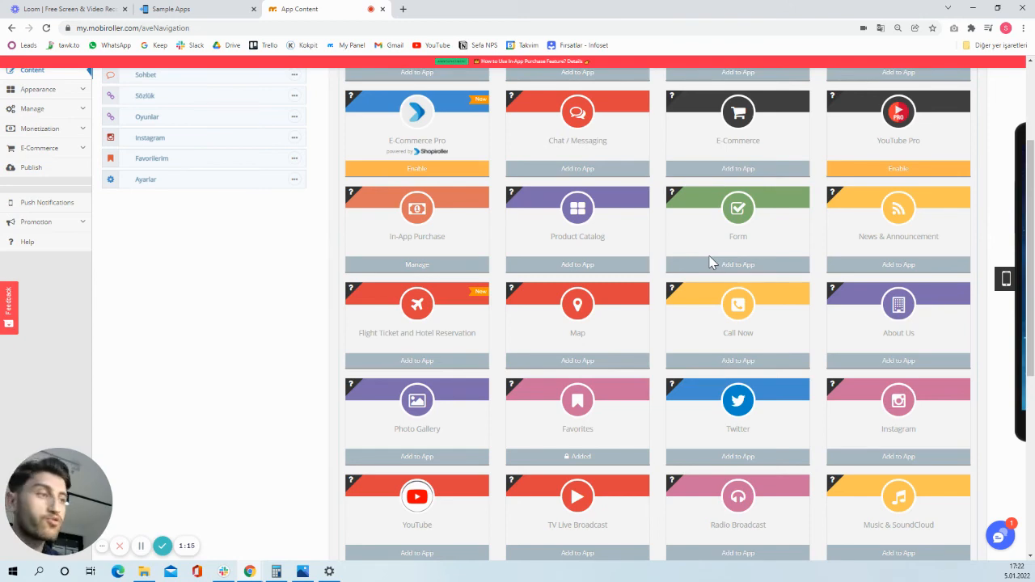
{"action": "scroll", "scroll_direction": "down", "scroll_amount": 3}
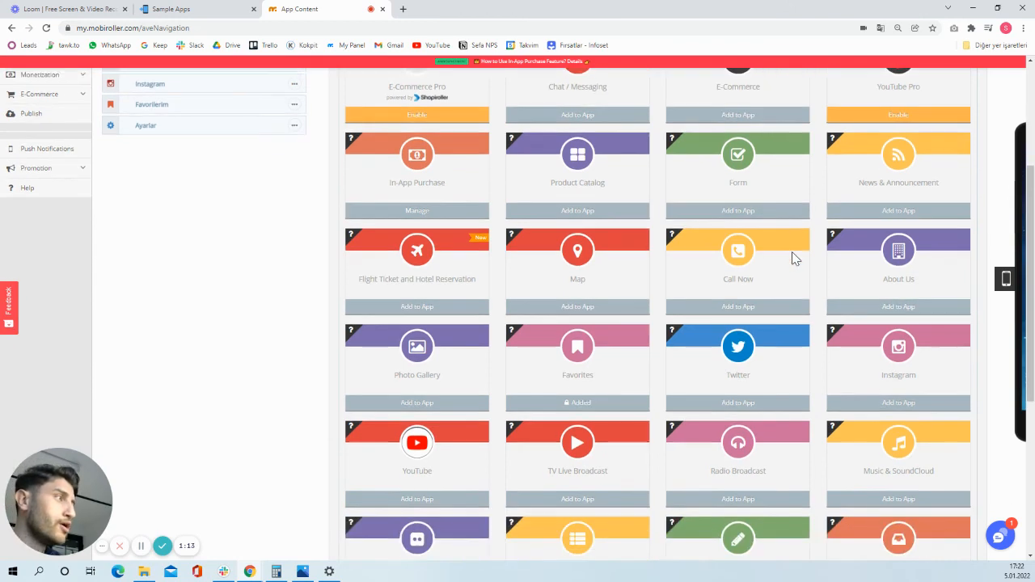
{"action": "scroll", "scroll_direction": "down", "scroll_amount": 3}
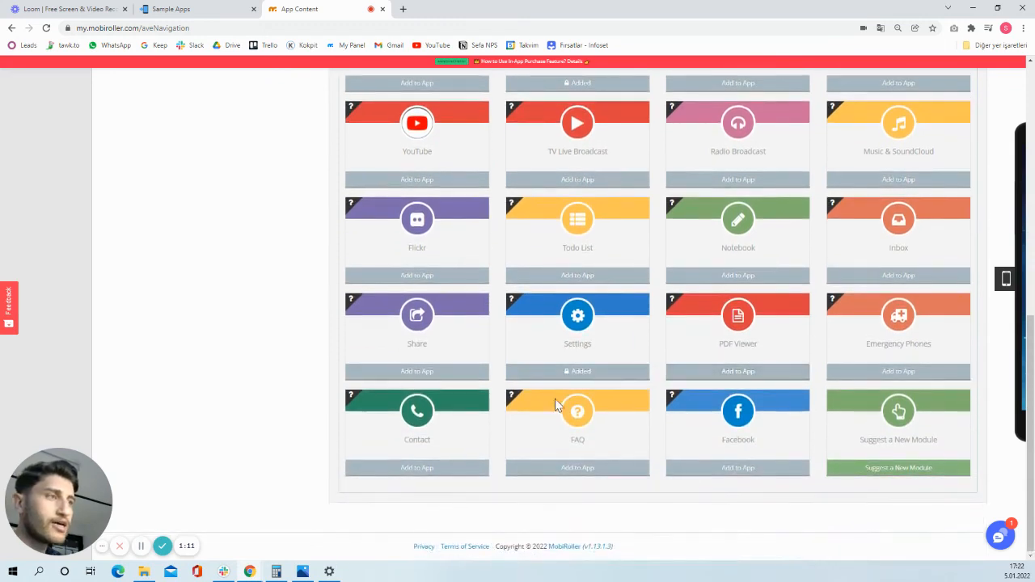